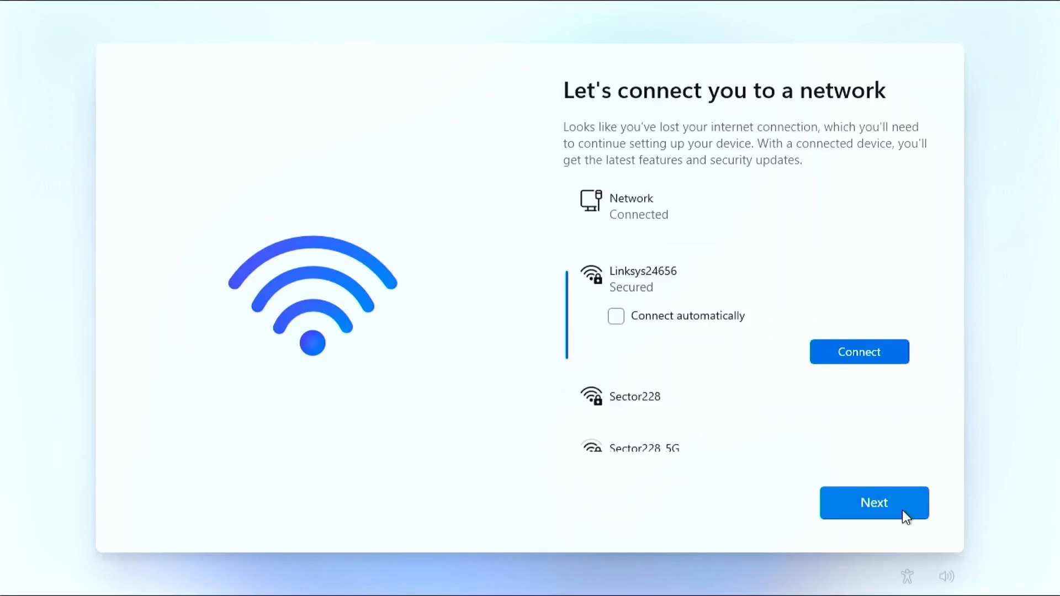
Back out of the network and Microsoft account screens to the second keyboard layout question
click(874, 502)
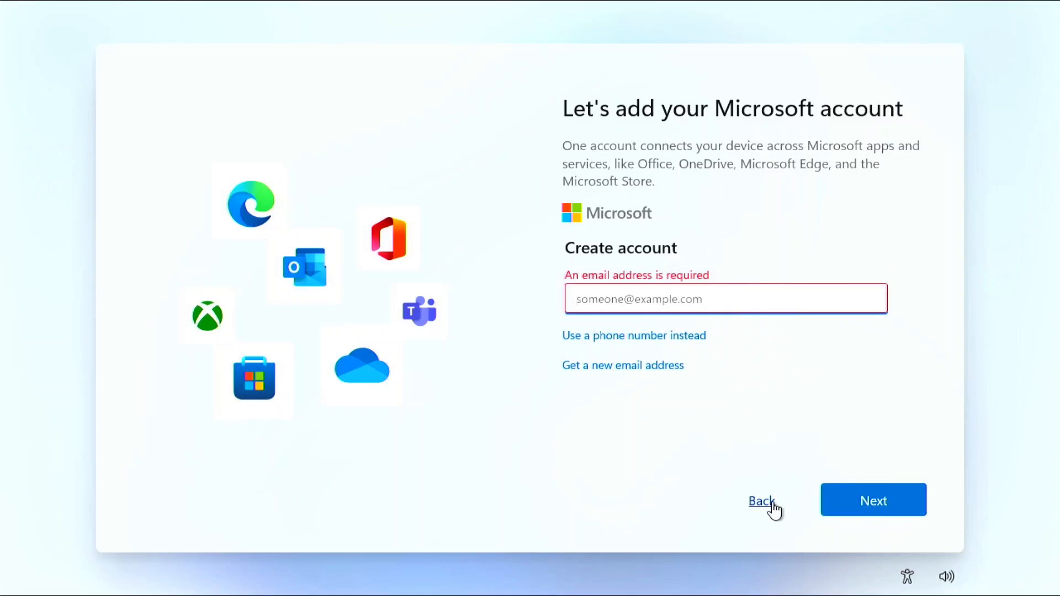
click(873, 500)
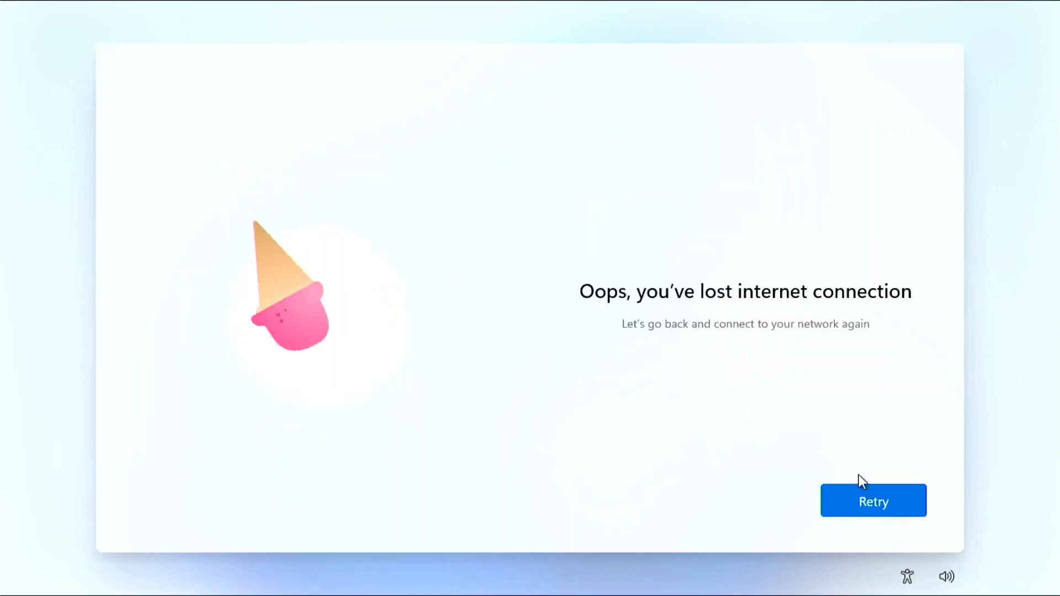
click(872, 501)
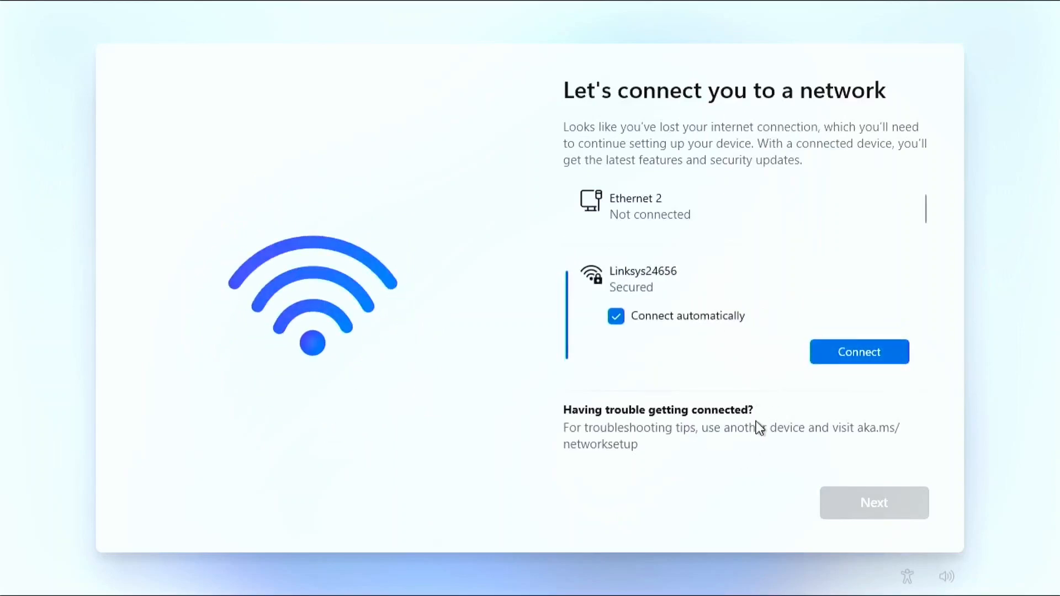
click(616, 316)
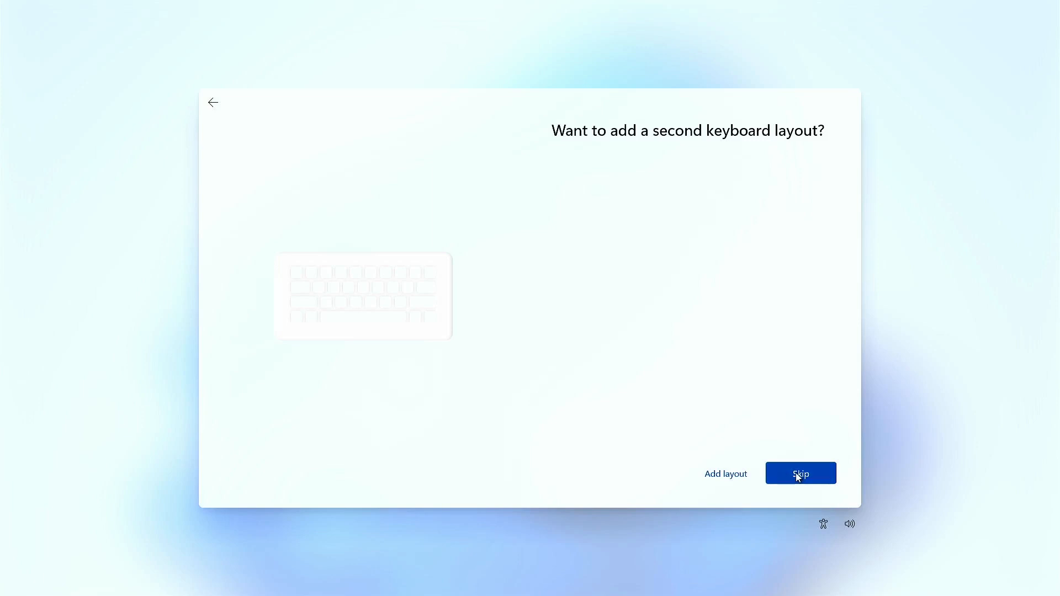
Skip the second keyboard layout and reach 'Let's connect you to a network'
click(800, 473)
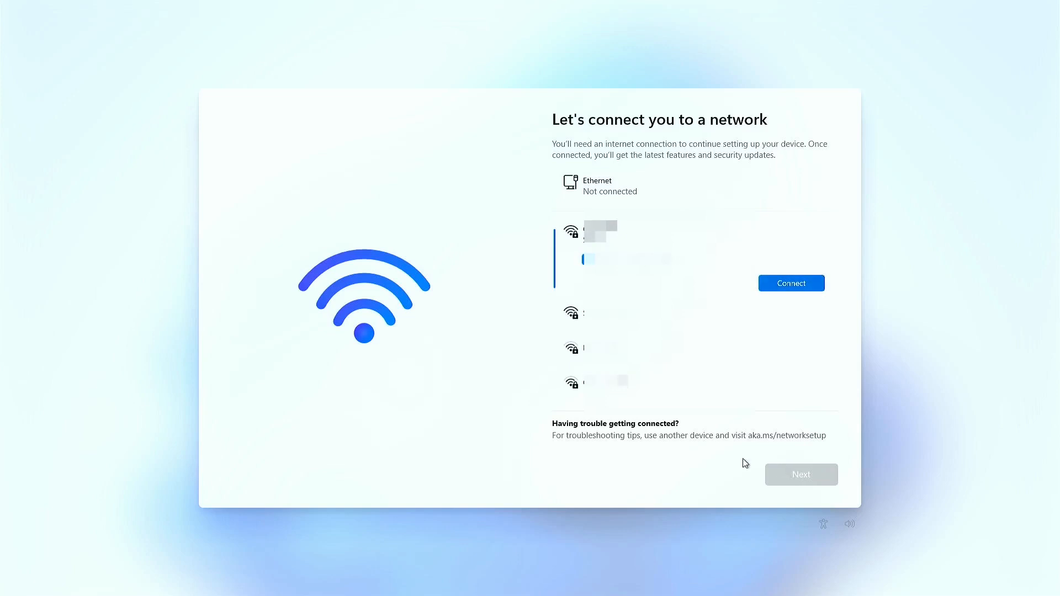
key(shift+f10)
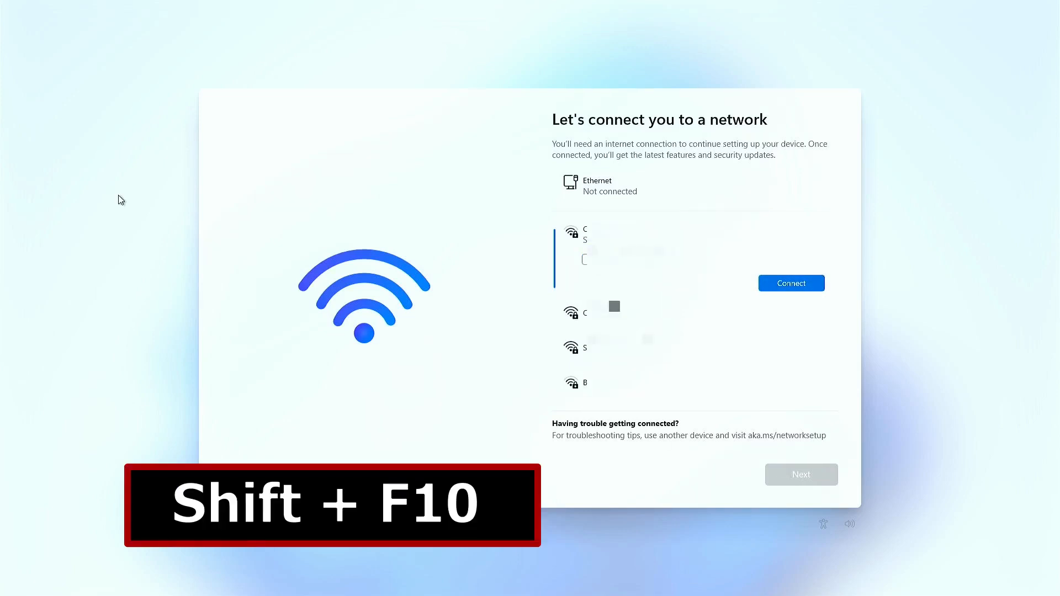
Run OOBE\BYPASSNRO in Command Prompt so setup restarts without requiring internet
key(Shift+F10)
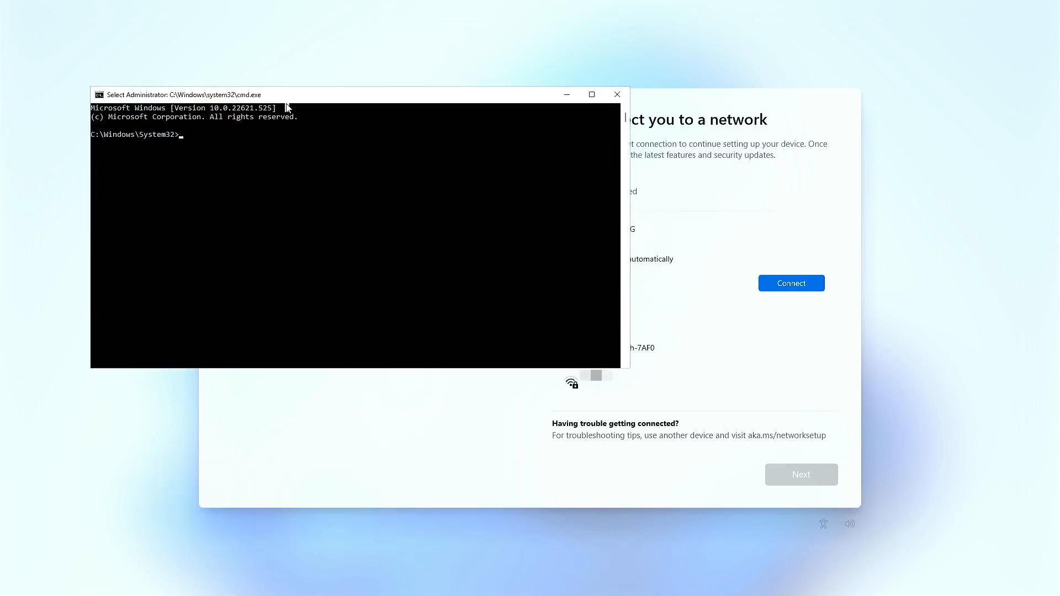
text(OOBE)
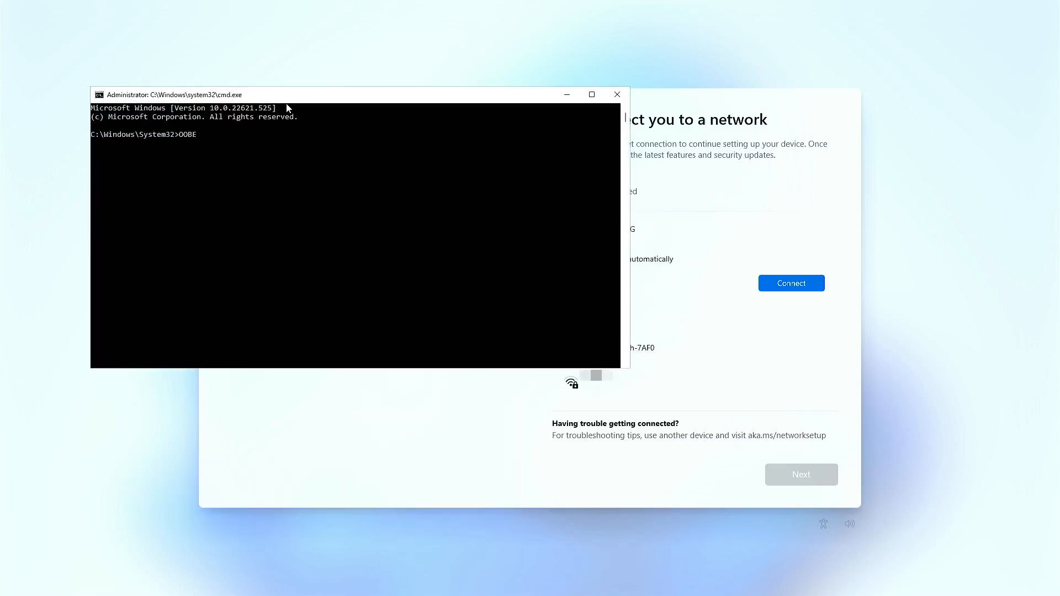
text(\BYPASS)
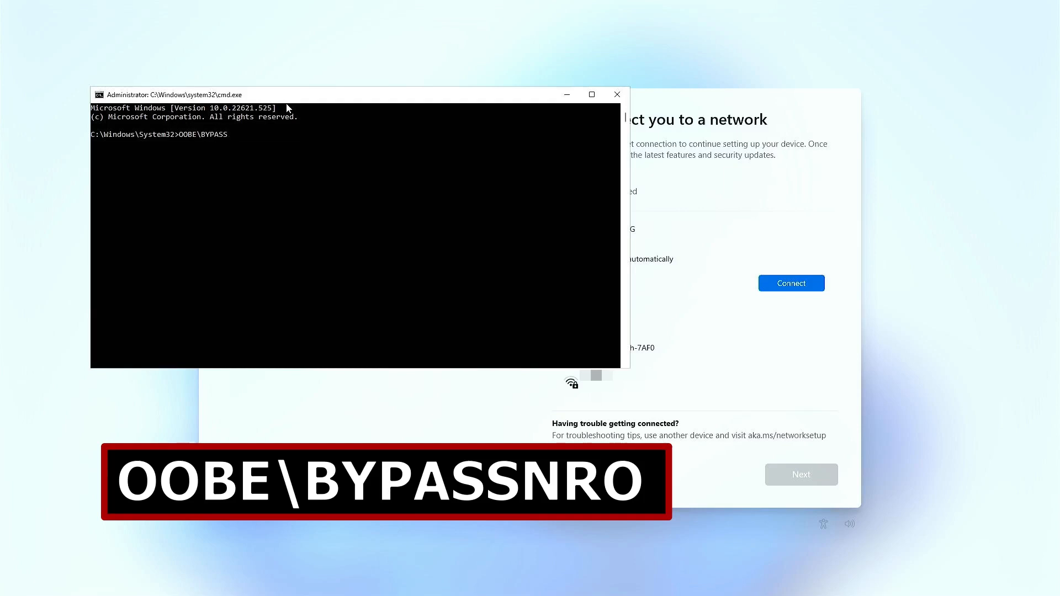
text(N)
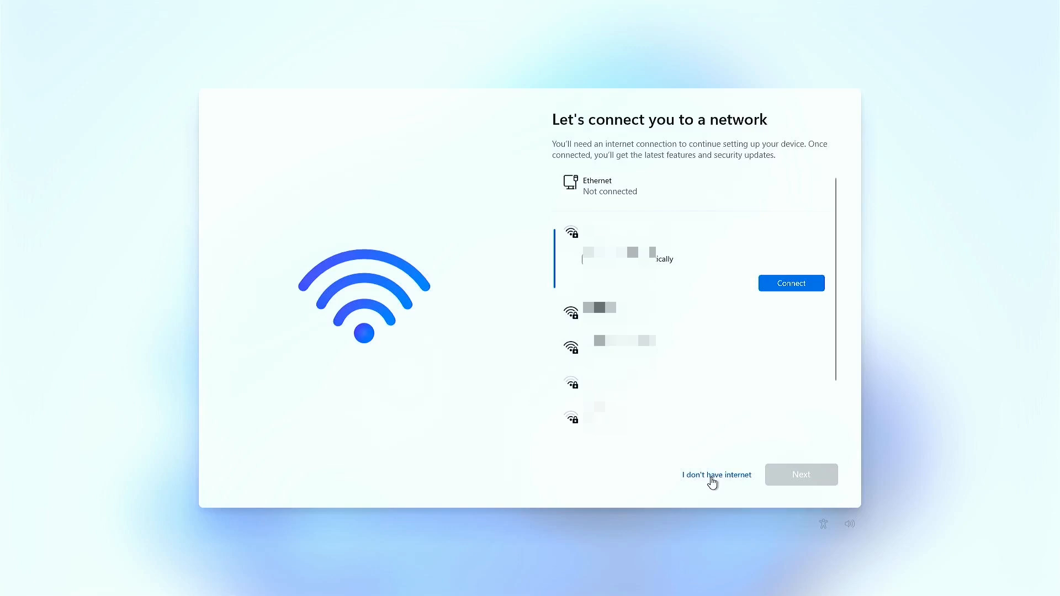
Choose 'I don't have internet', name the local account and answer the pet security question
click(716, 475)
text(g)
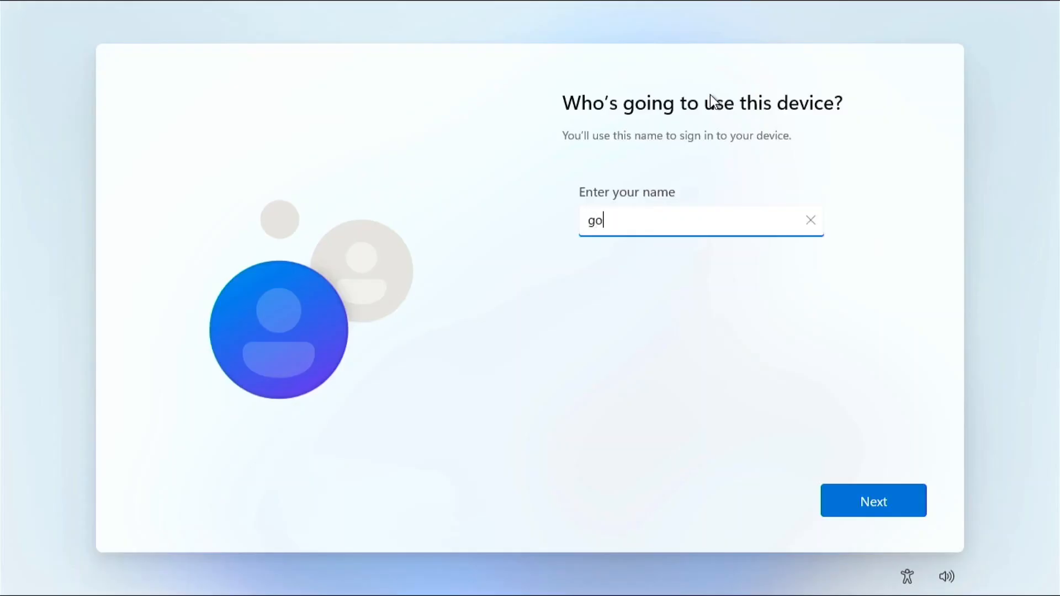
text(odmon)
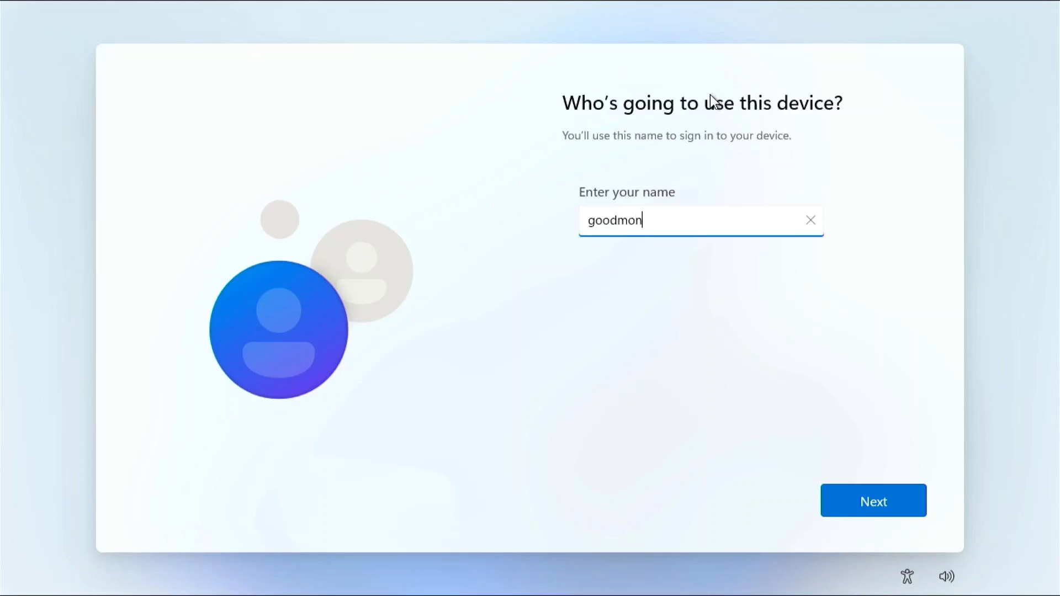
text(key)
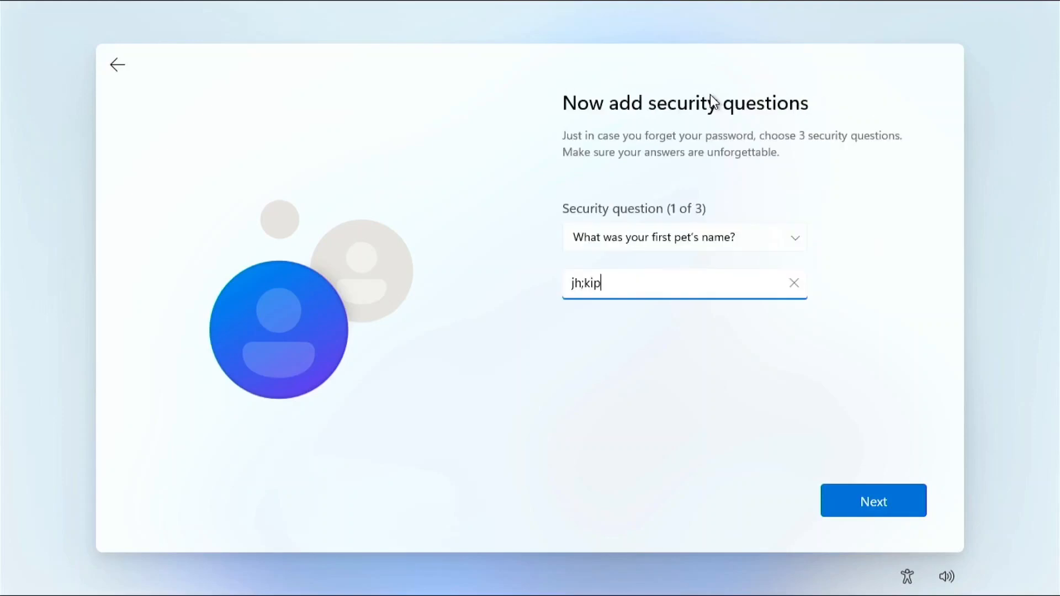
Answer the city security question with 'kkgutdhg' and continue to finalizing setup
click(873, 500)
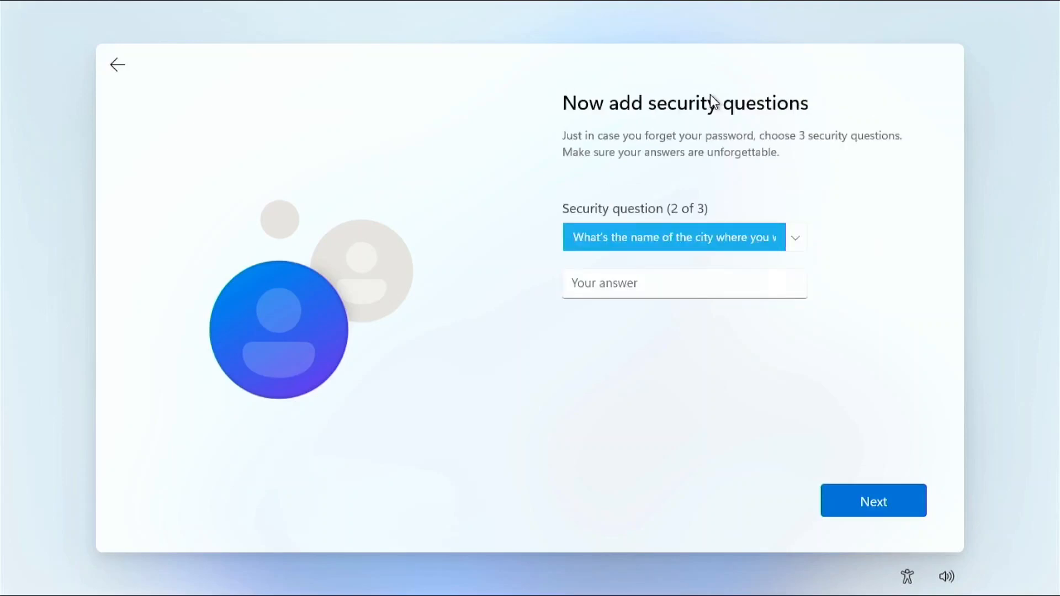
text(kkgutdhg)
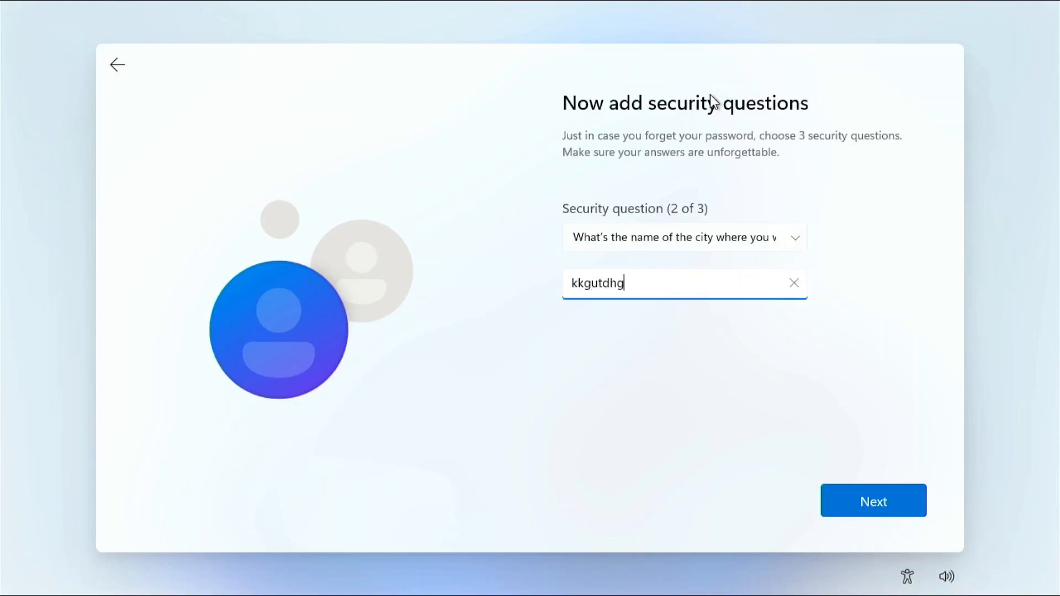
click(873, 500)
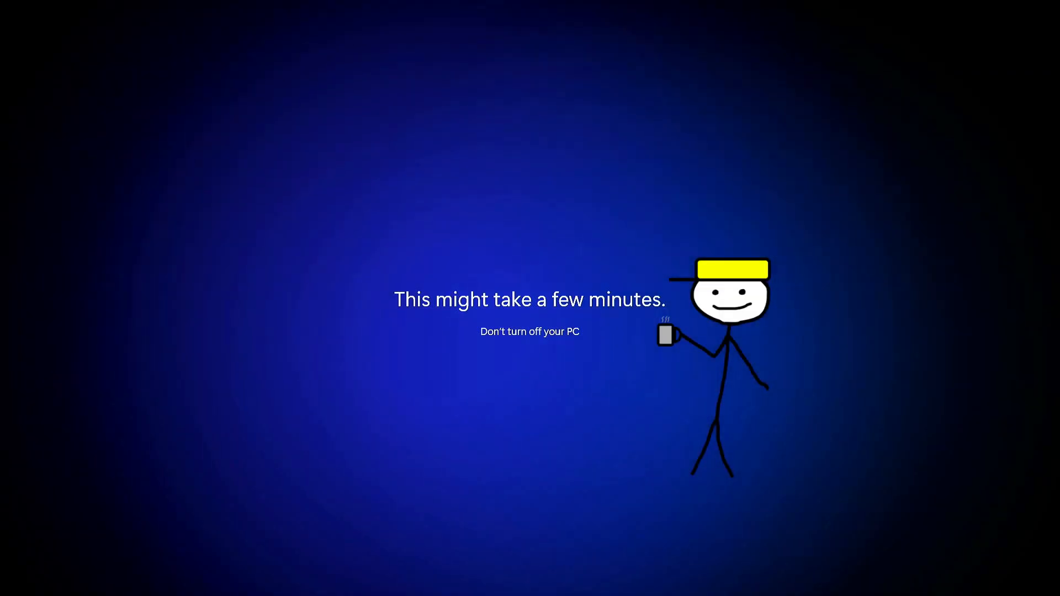